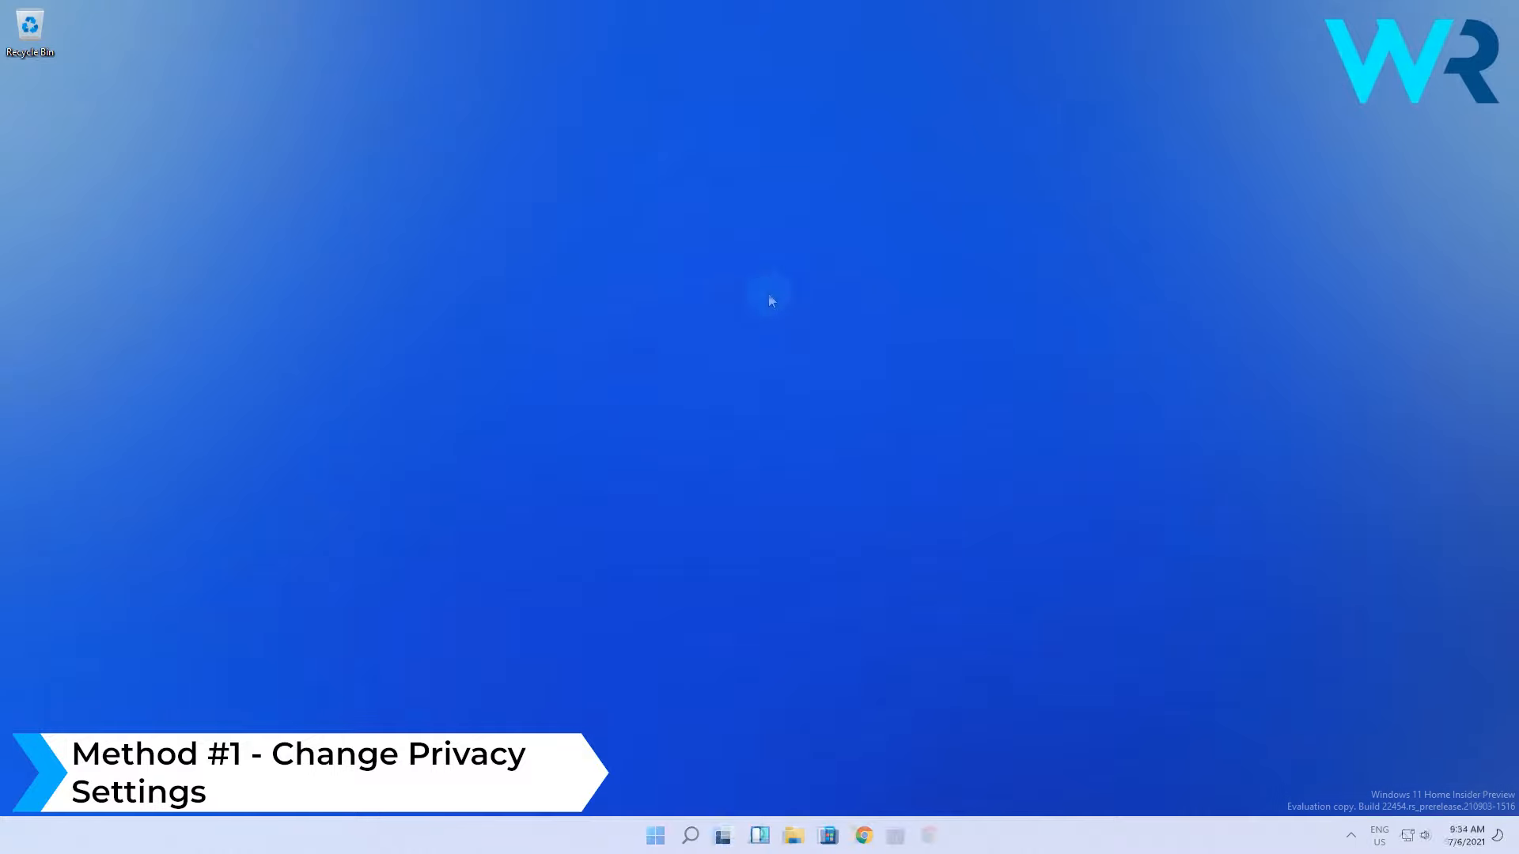
Step: Launch the Settings app from the Start menu
click(655, 835)
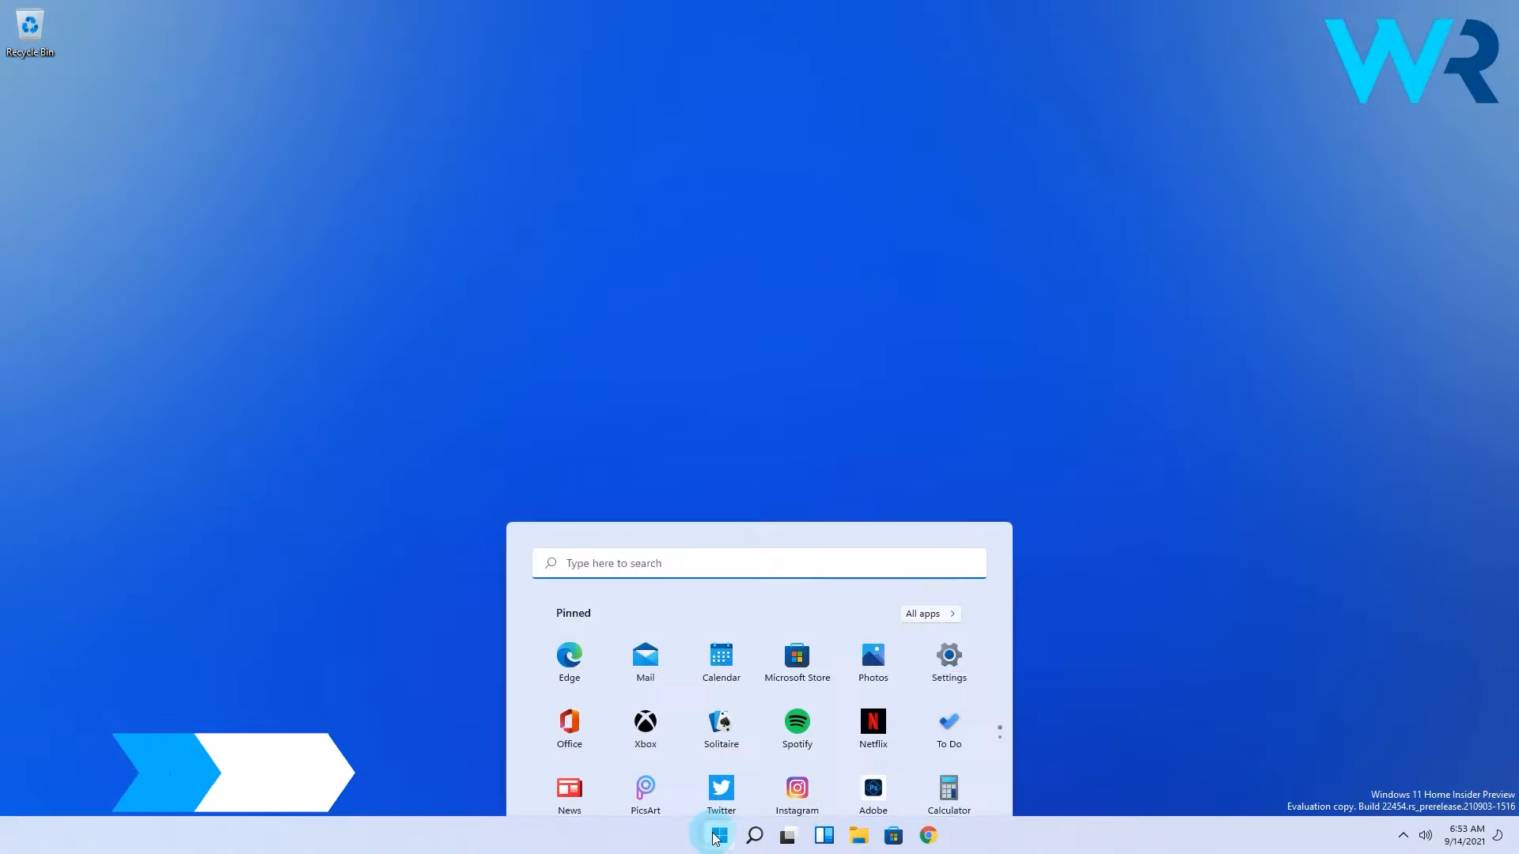
click(947, 655)
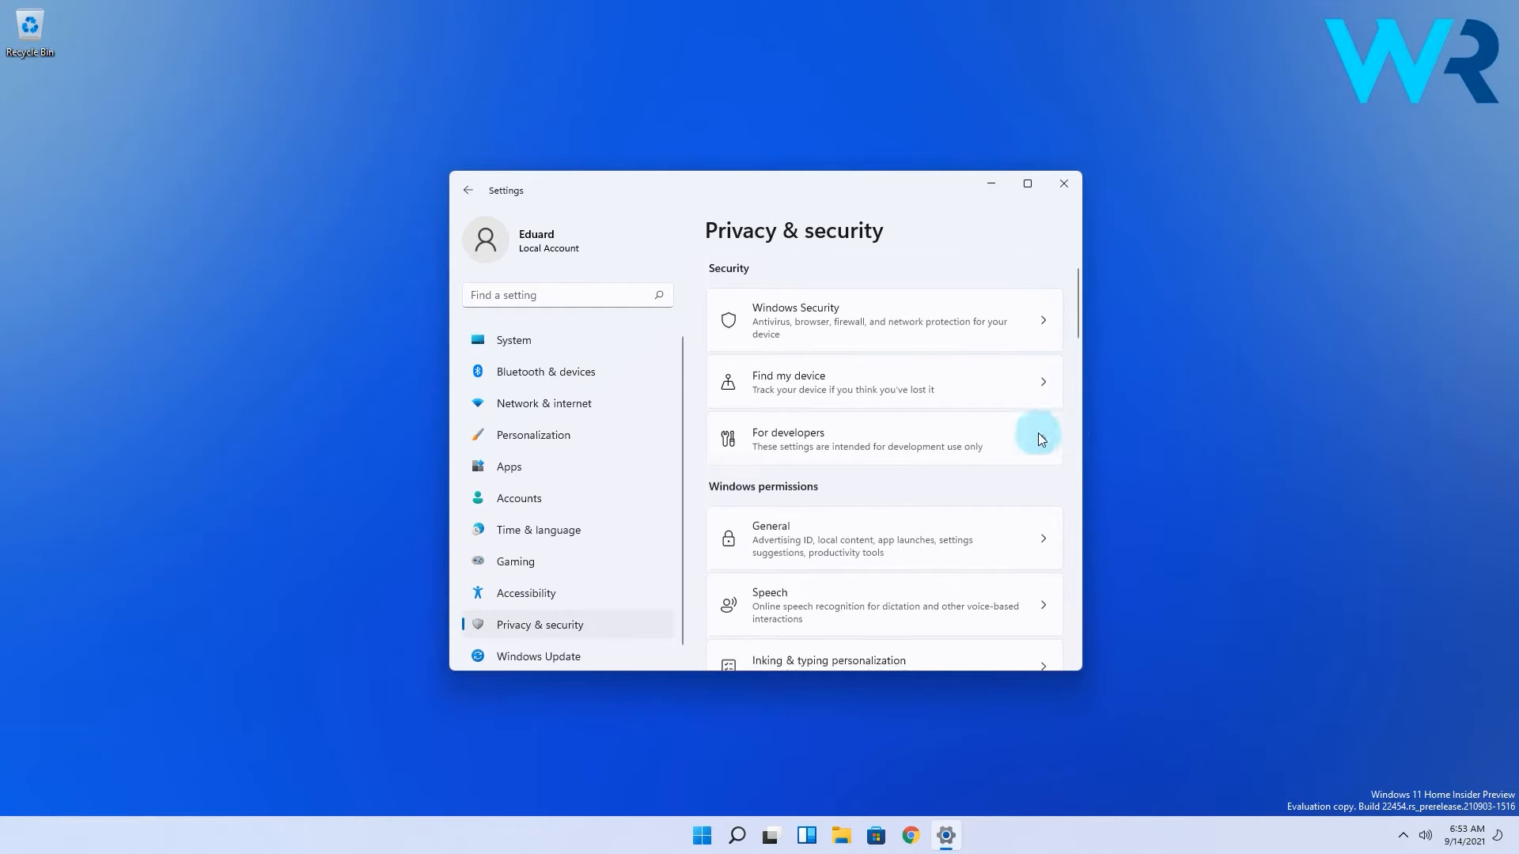
Step: Scroll through the Microphone privacy page to review which apps have microphone access
scroll(down, 3)
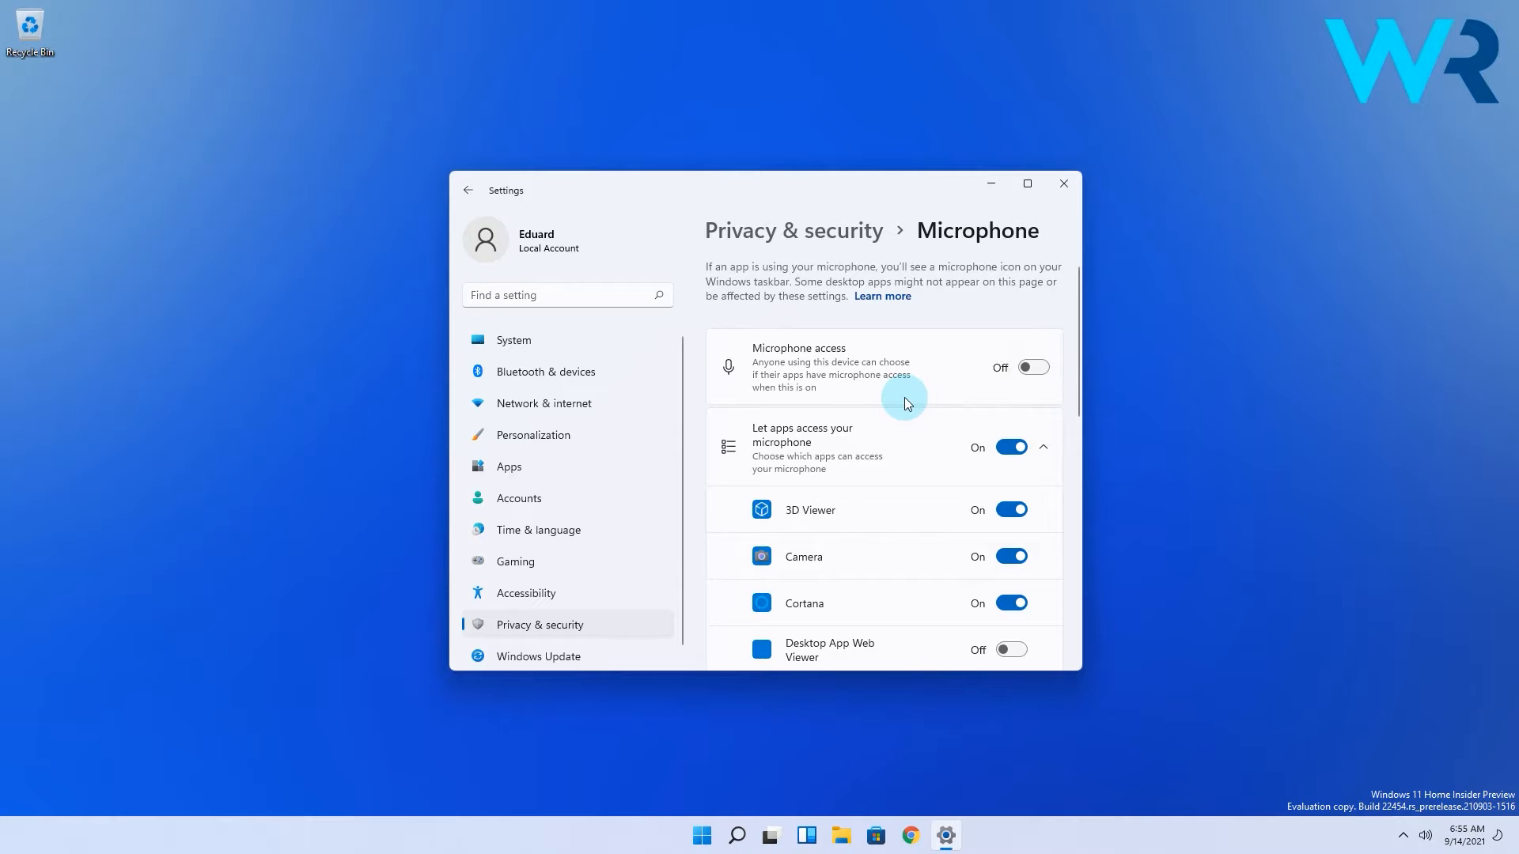
scroll(down, 3)
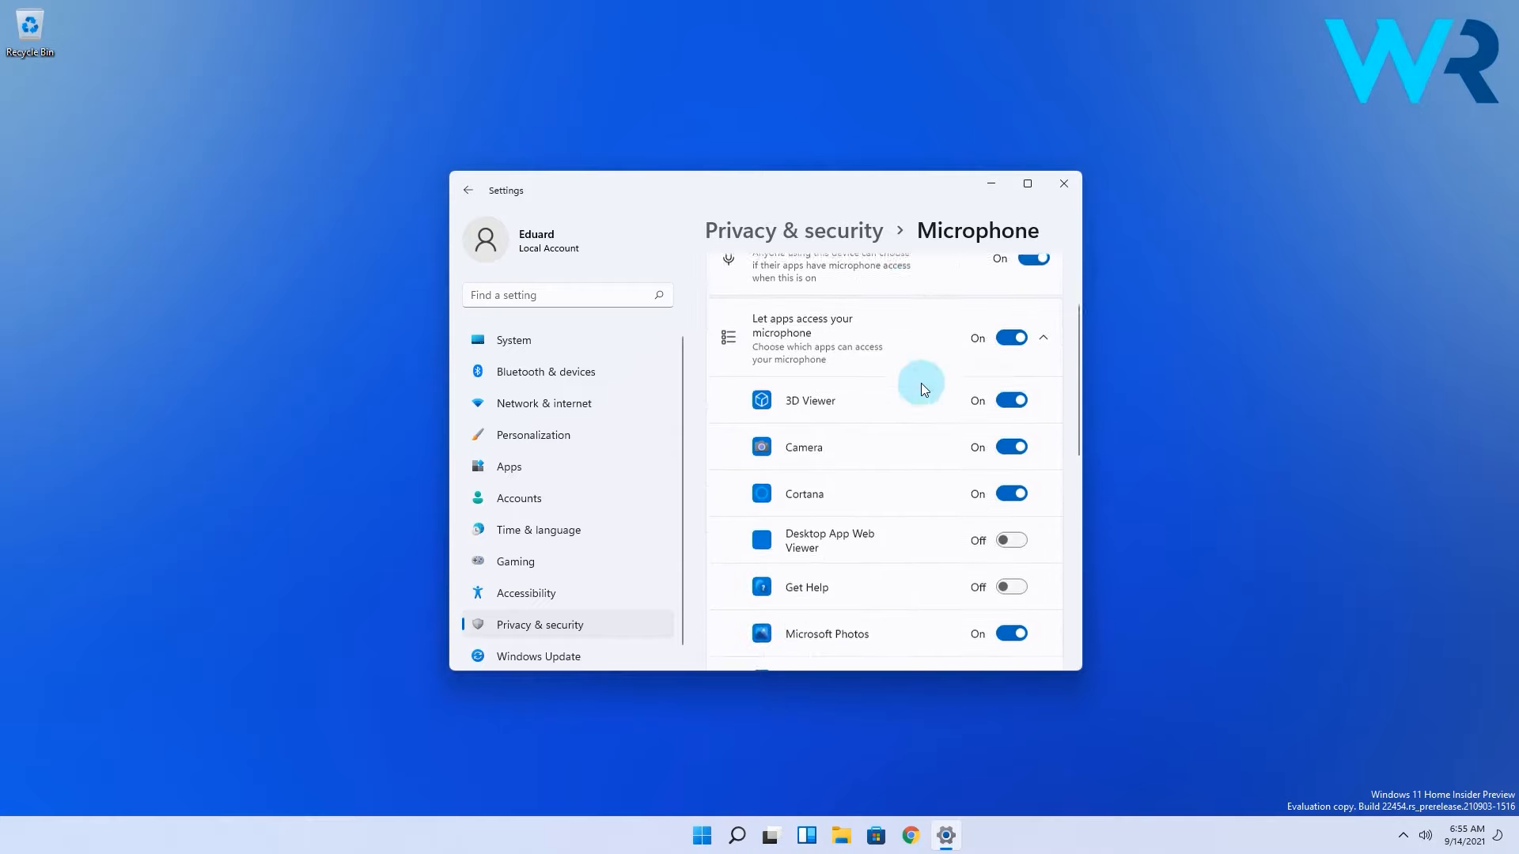
scroll(down, 3)
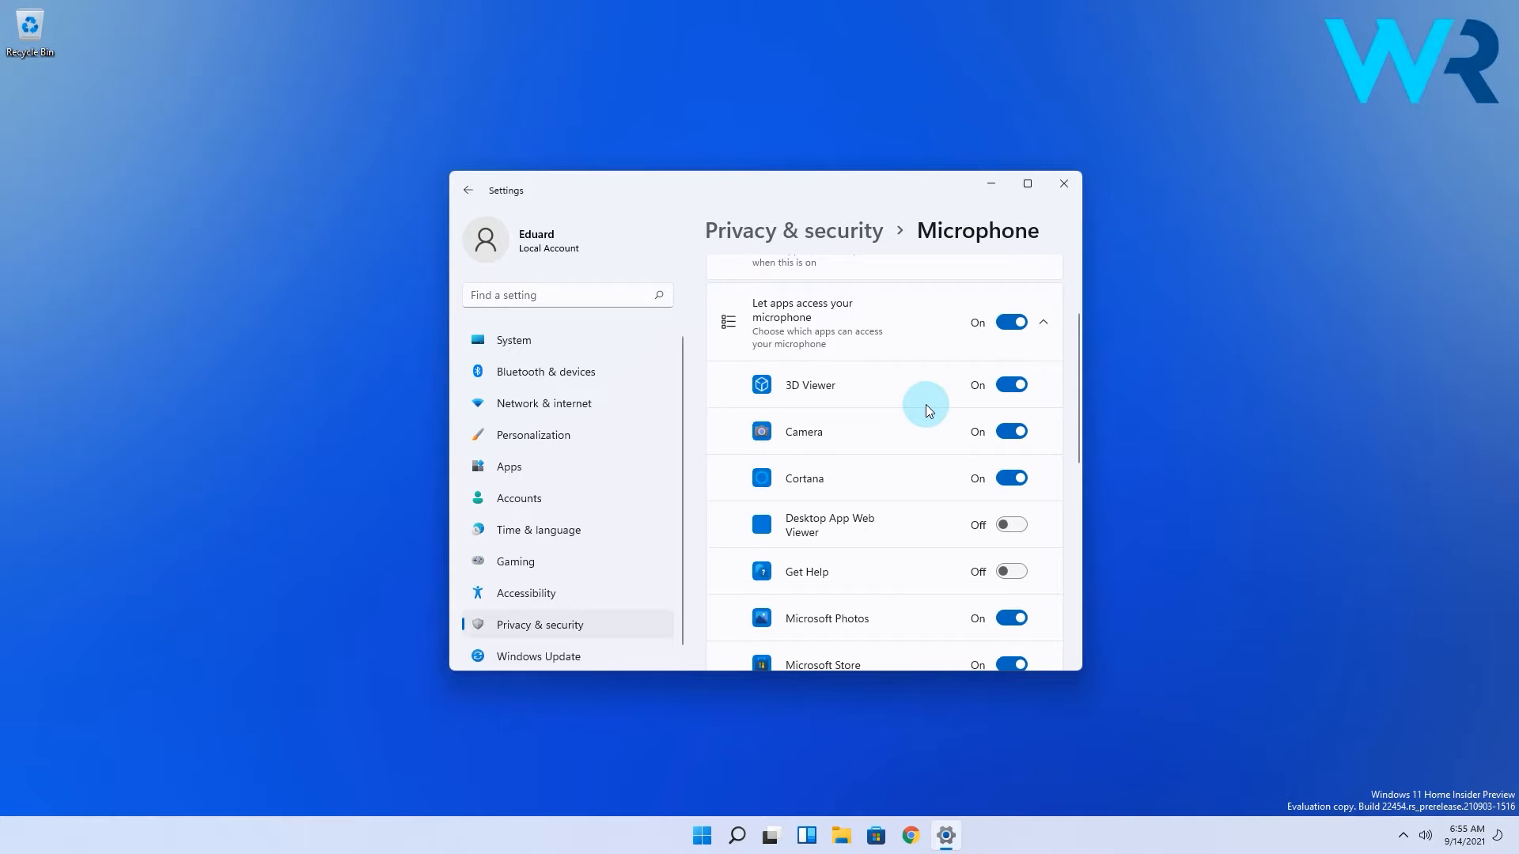
scroll(down, 3)
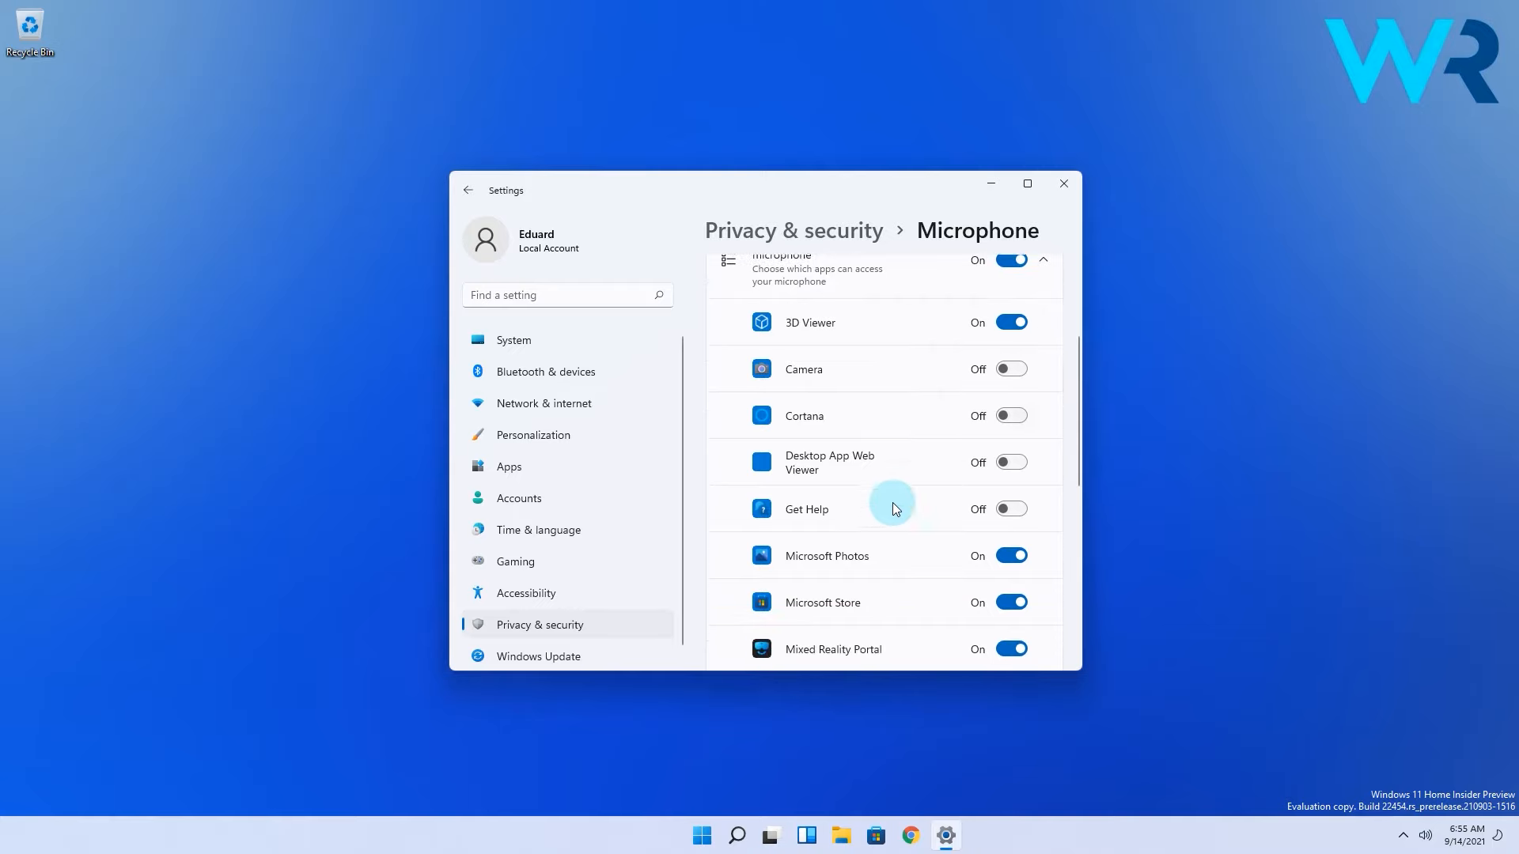
scroll(down, 3)
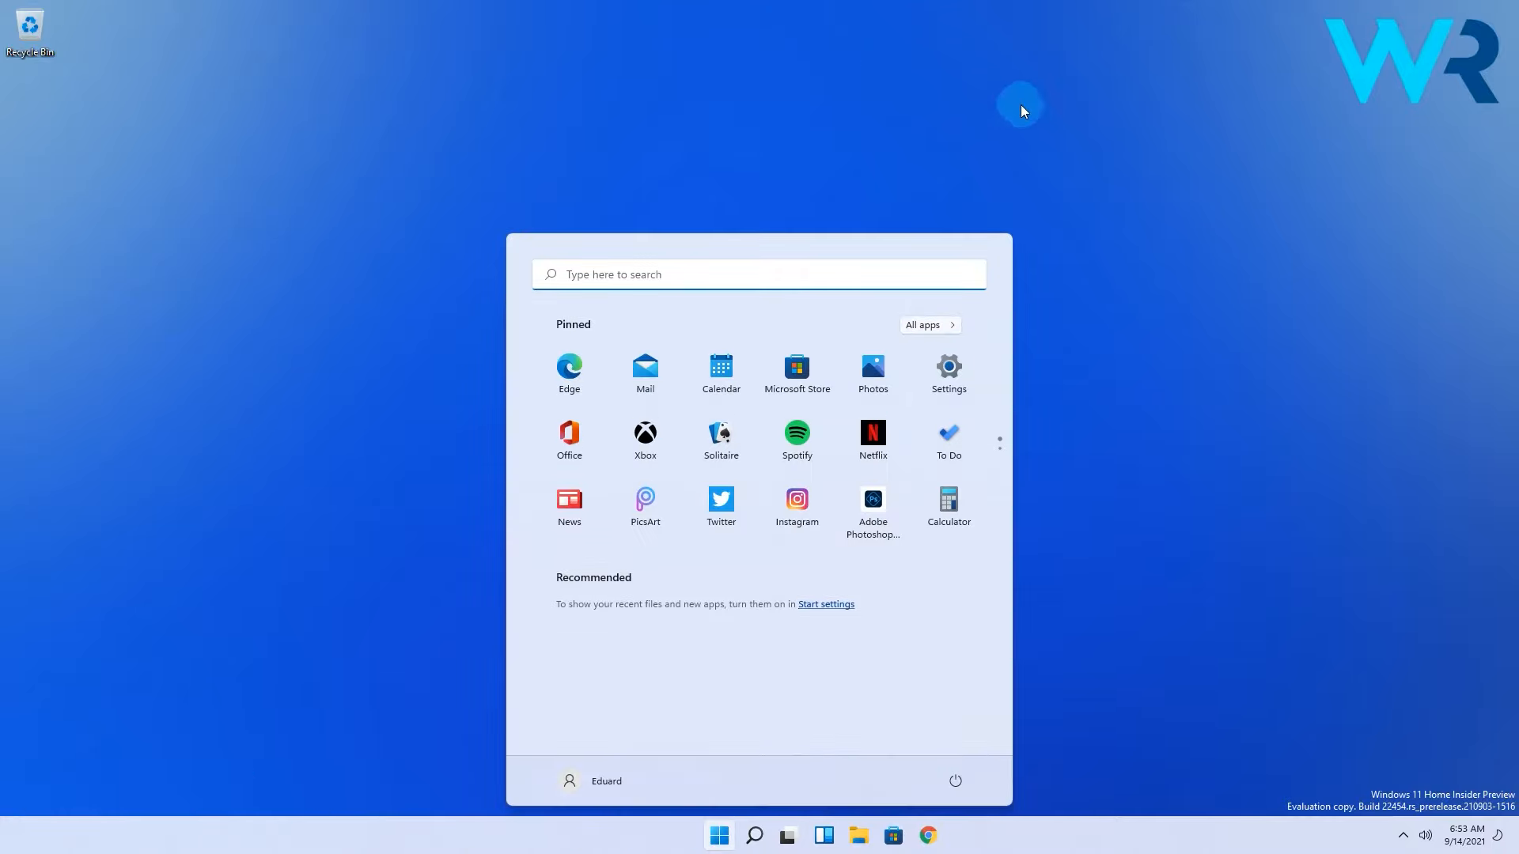
Step: Relaunch Settings from the Start menu onto its System page
click(948, 368)
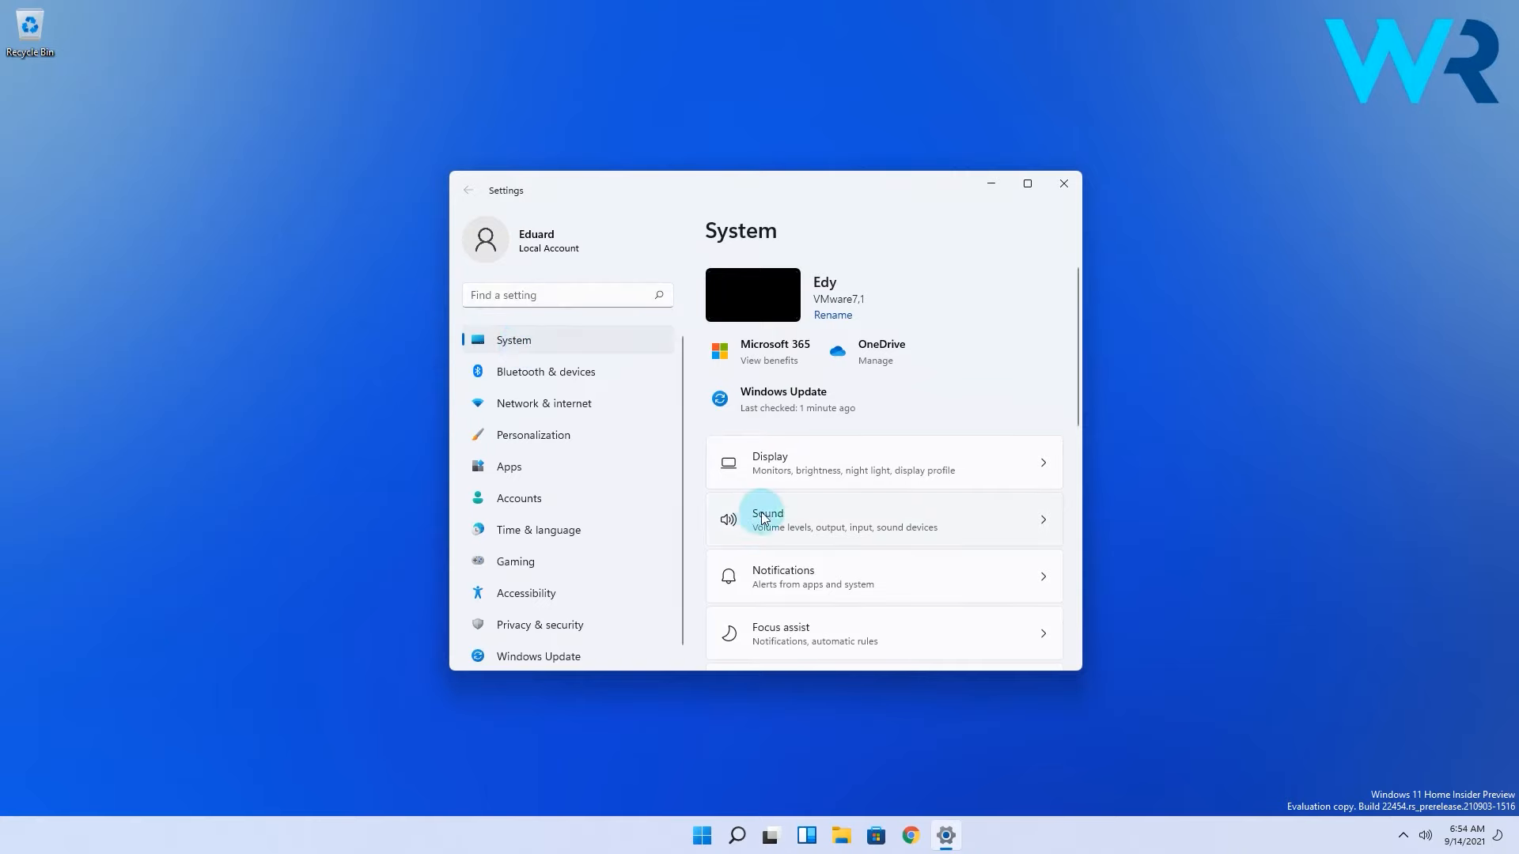
mouse_move(1039, 530)
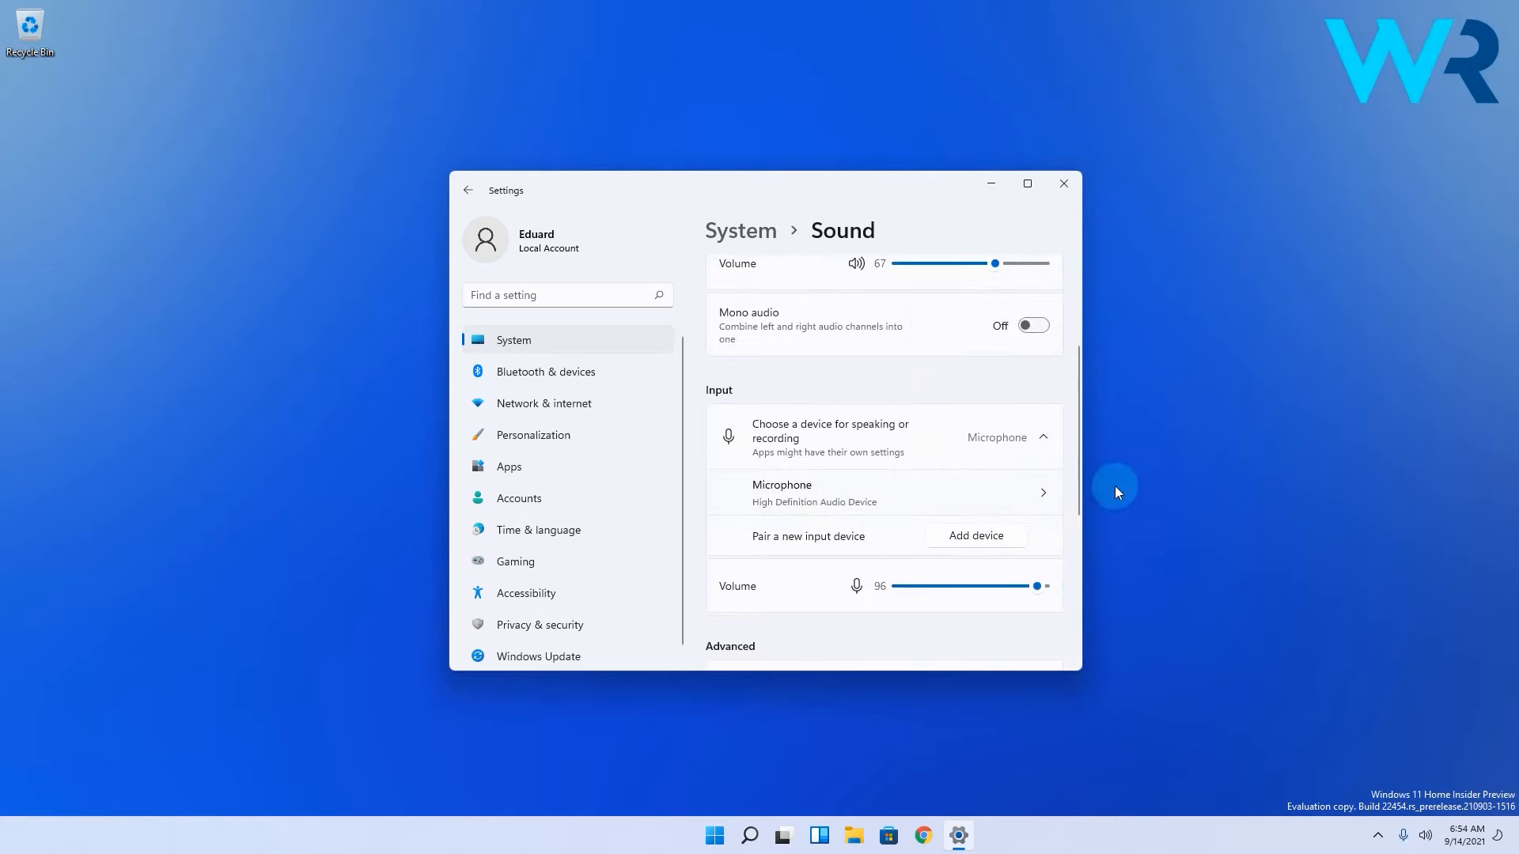
Step: Allow apps and Windows to use the microphone in its Sound input device properties
click(881, 492)
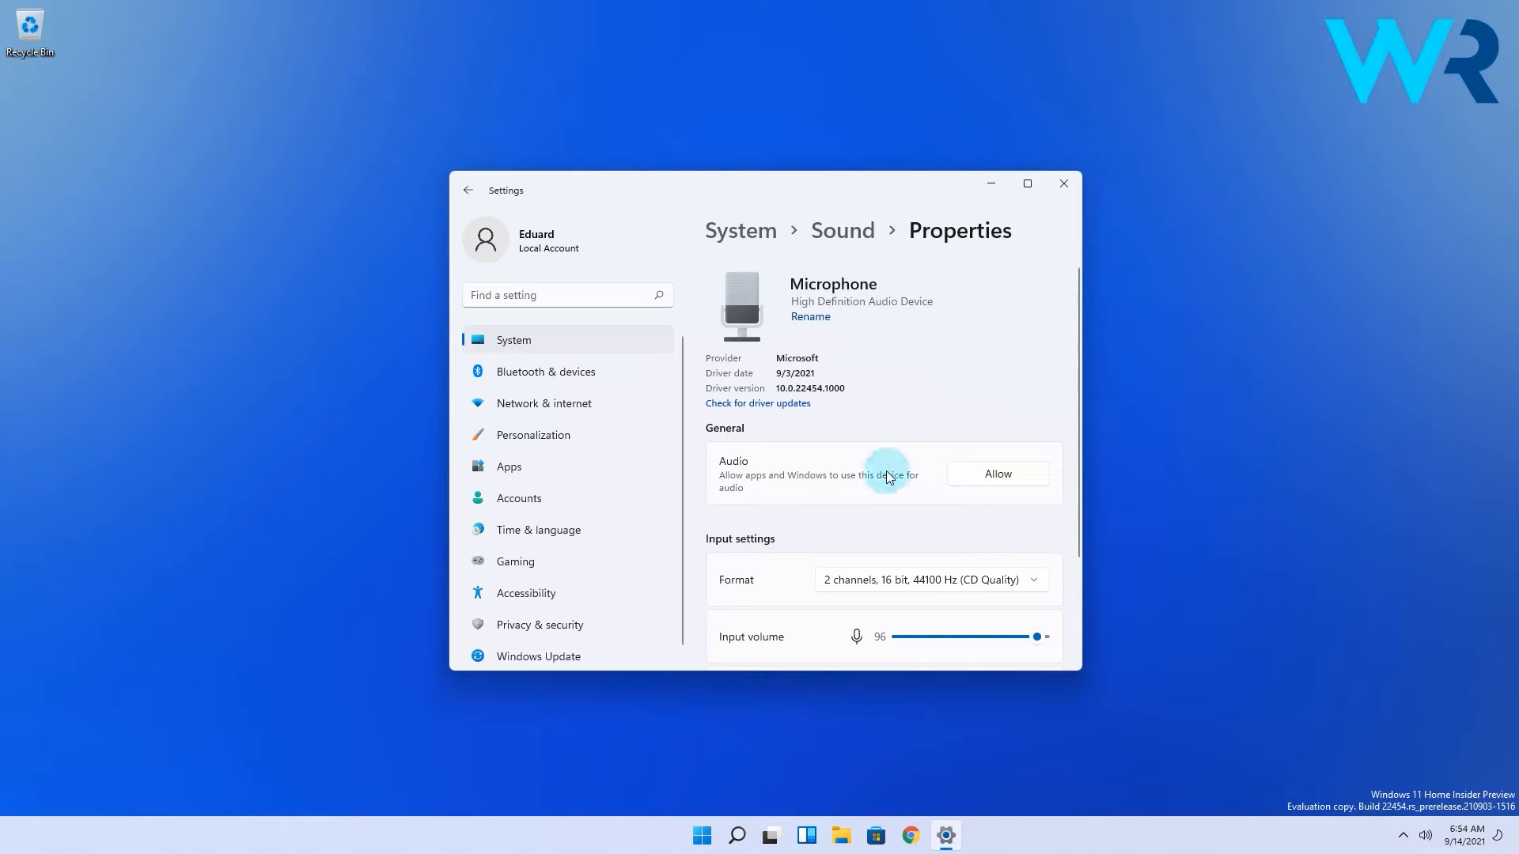
click(997, 473)
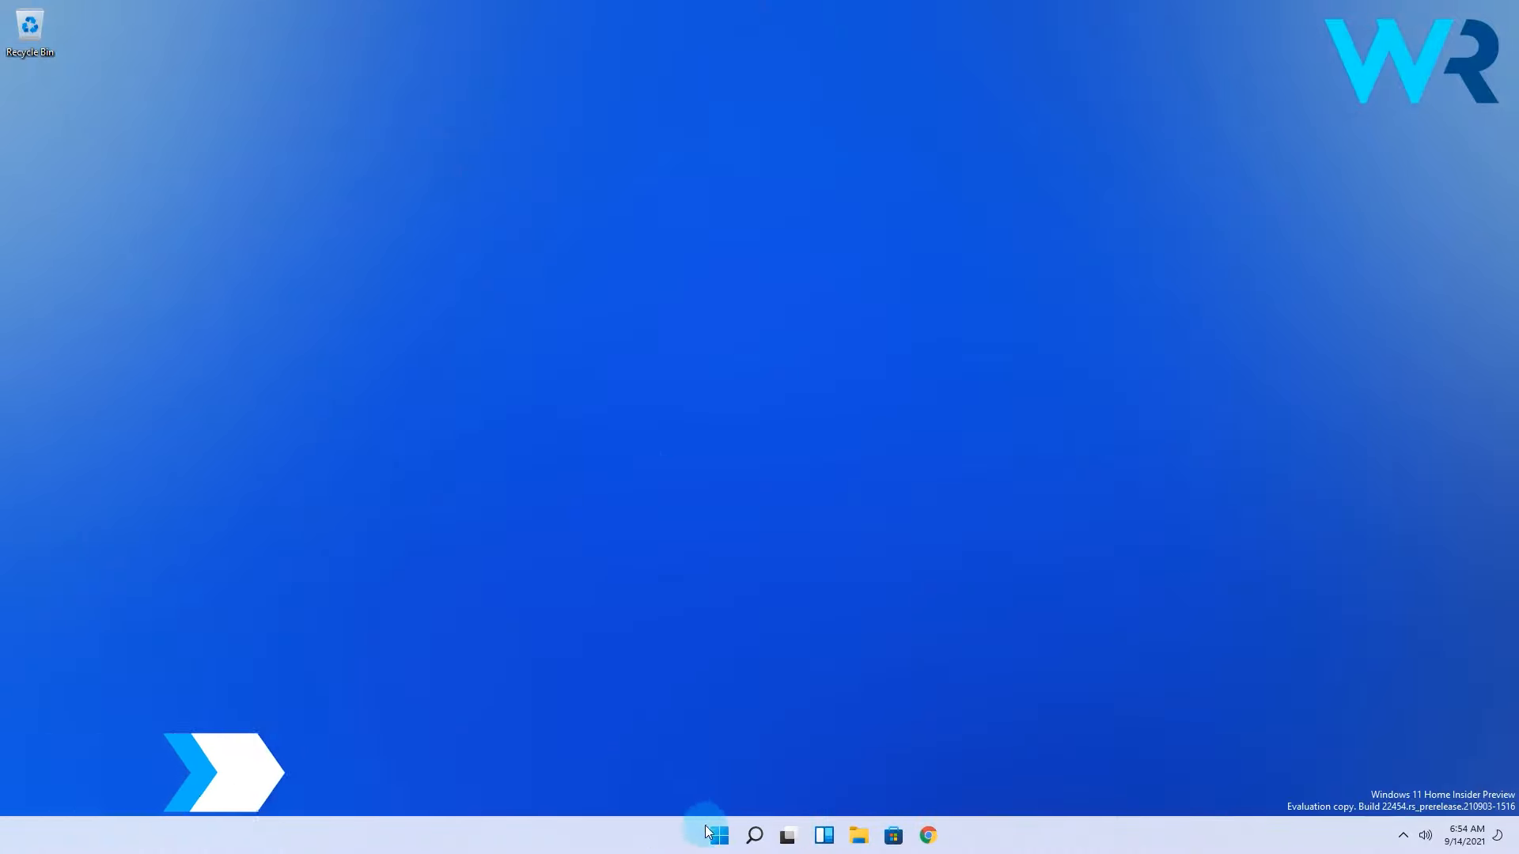
Step: Launch Device Manager from the Start button's quick system tools menu
right_click(718, 836)
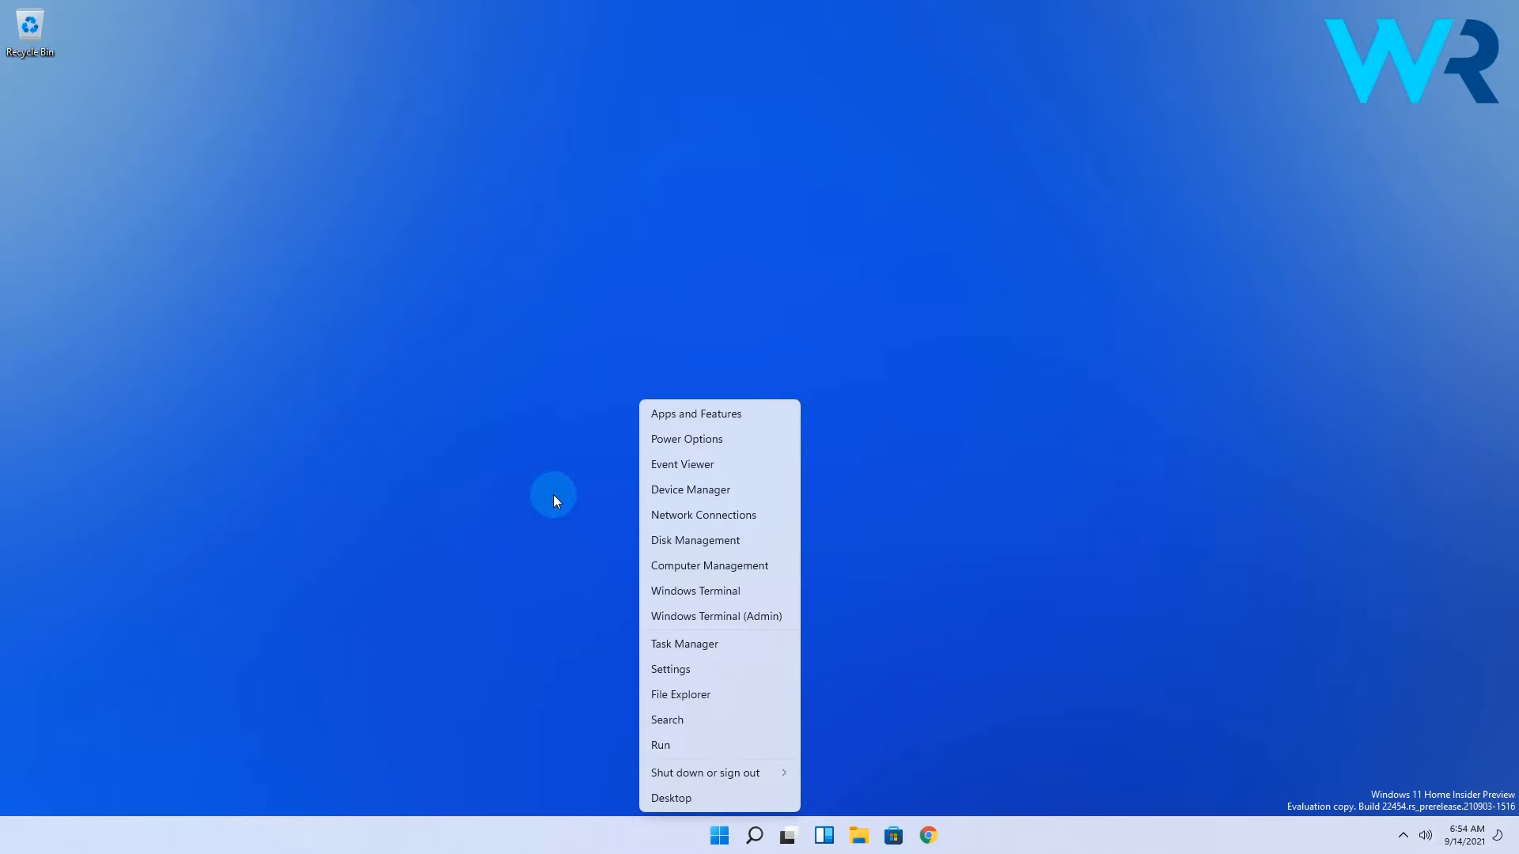
click(690, 489)
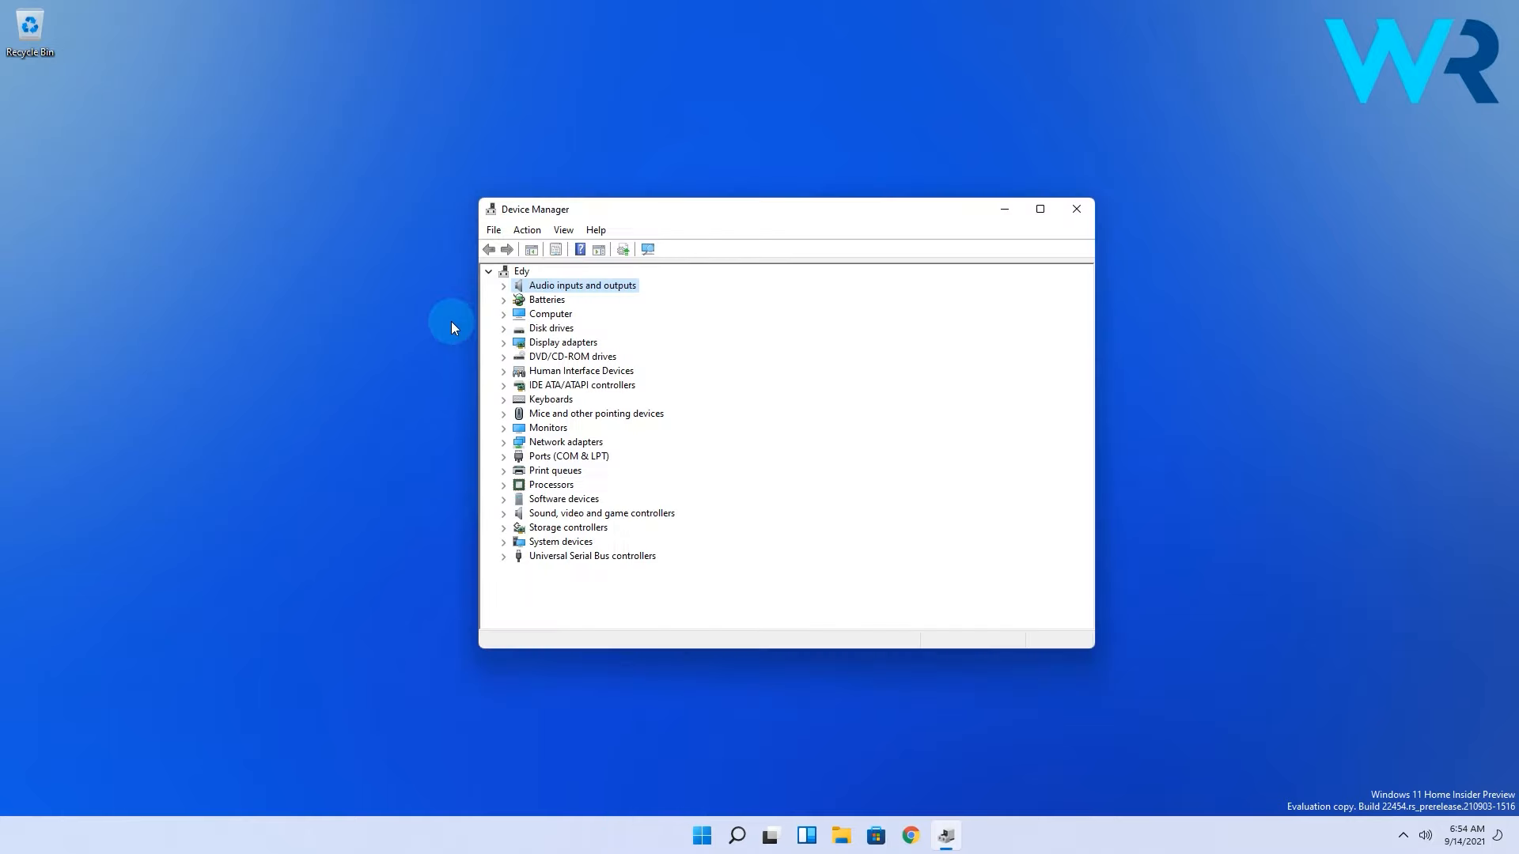
Step: Enable the Microphone (High Definition Audio Device) under Audio inputs and outputs, then close Device Manager
click(503, 285)
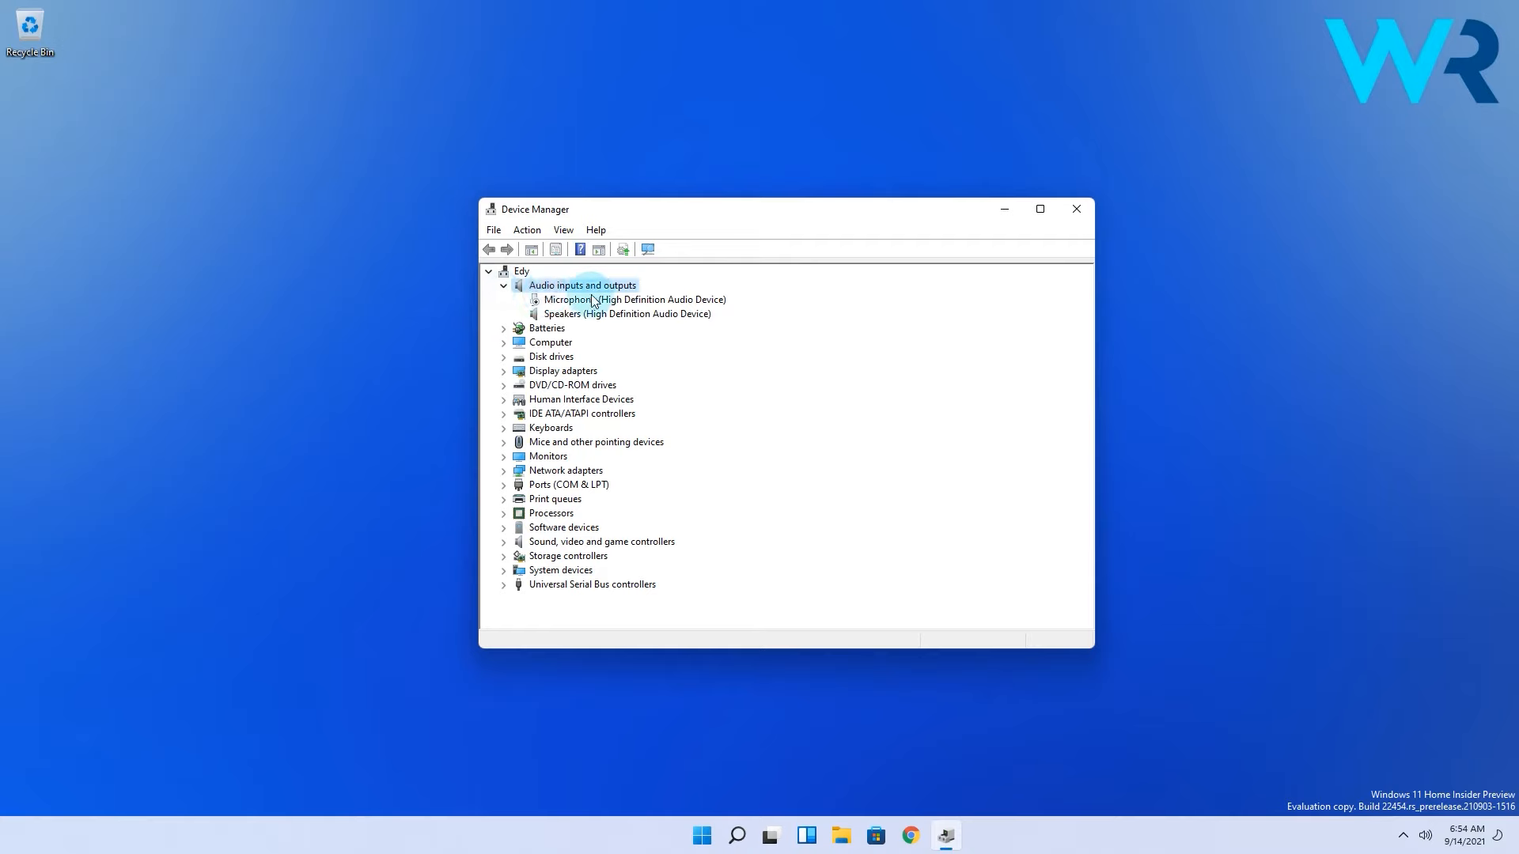
right_click(567, 299)
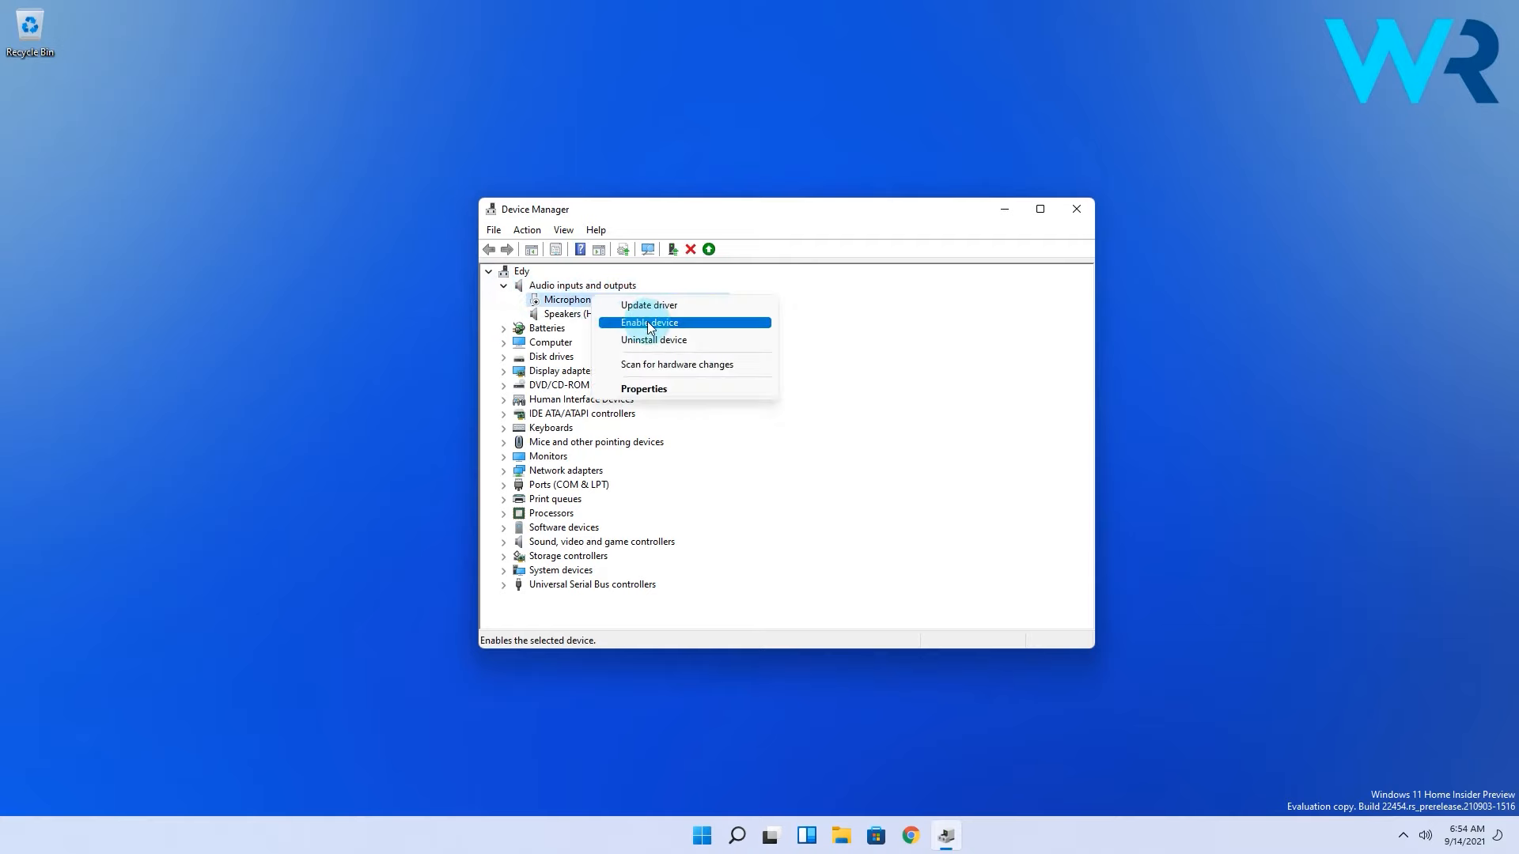
click(647, 323)
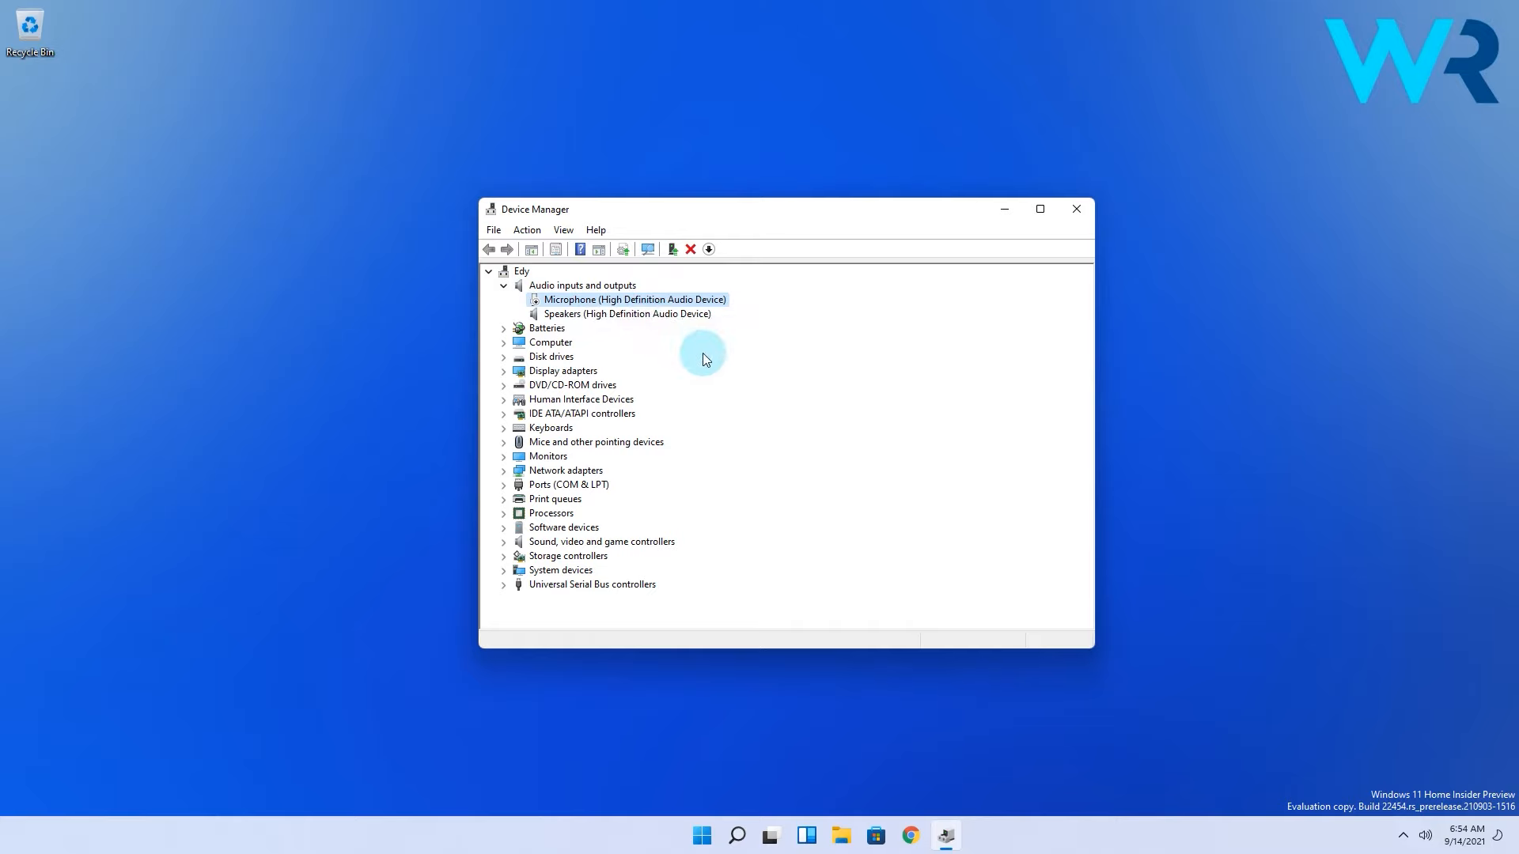
mouse_move(819, 370)
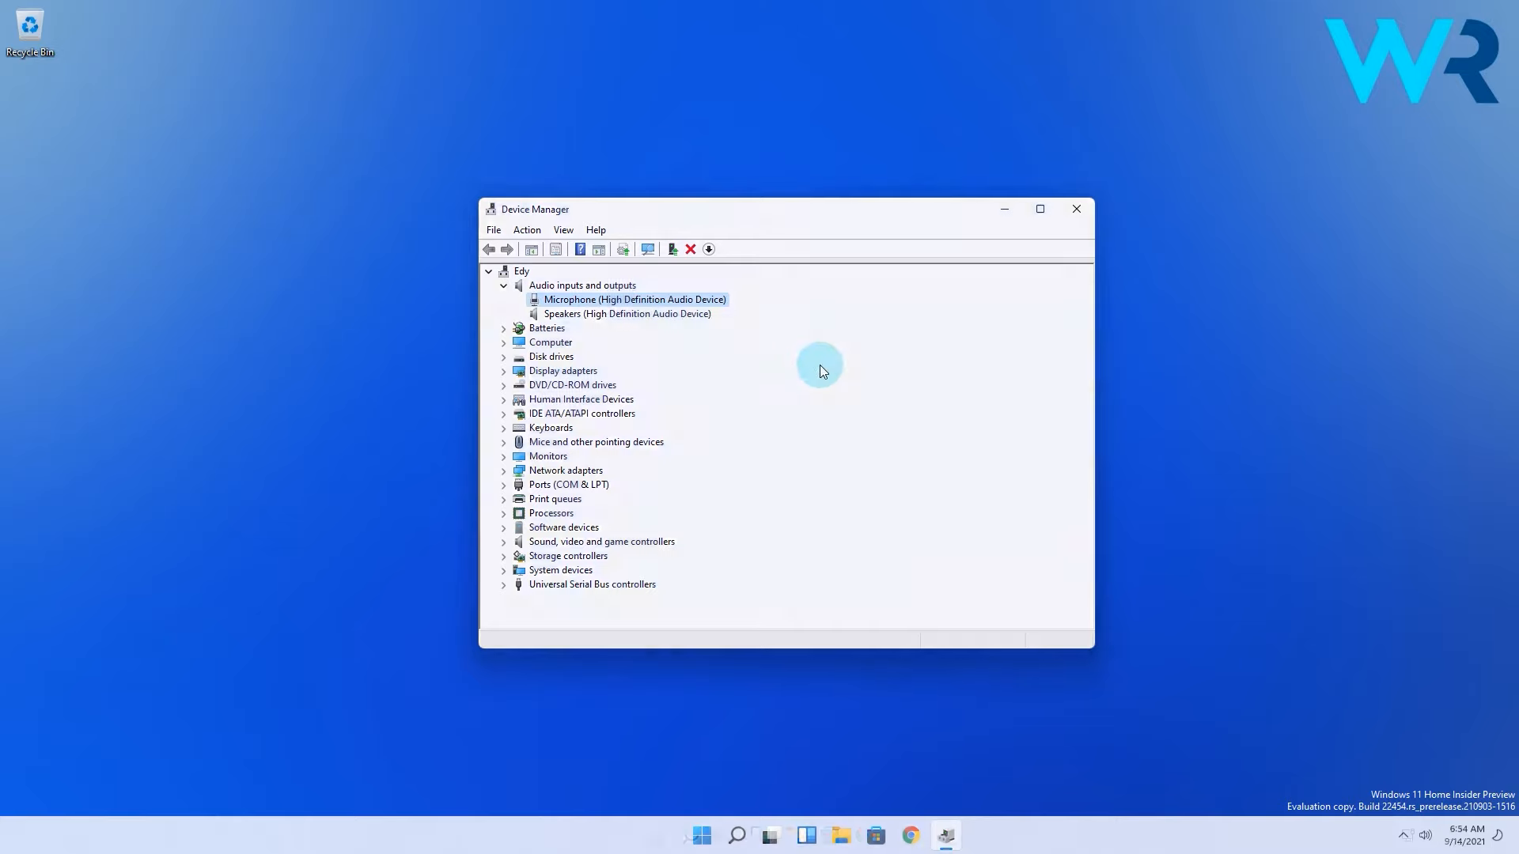
click(1074, 209)
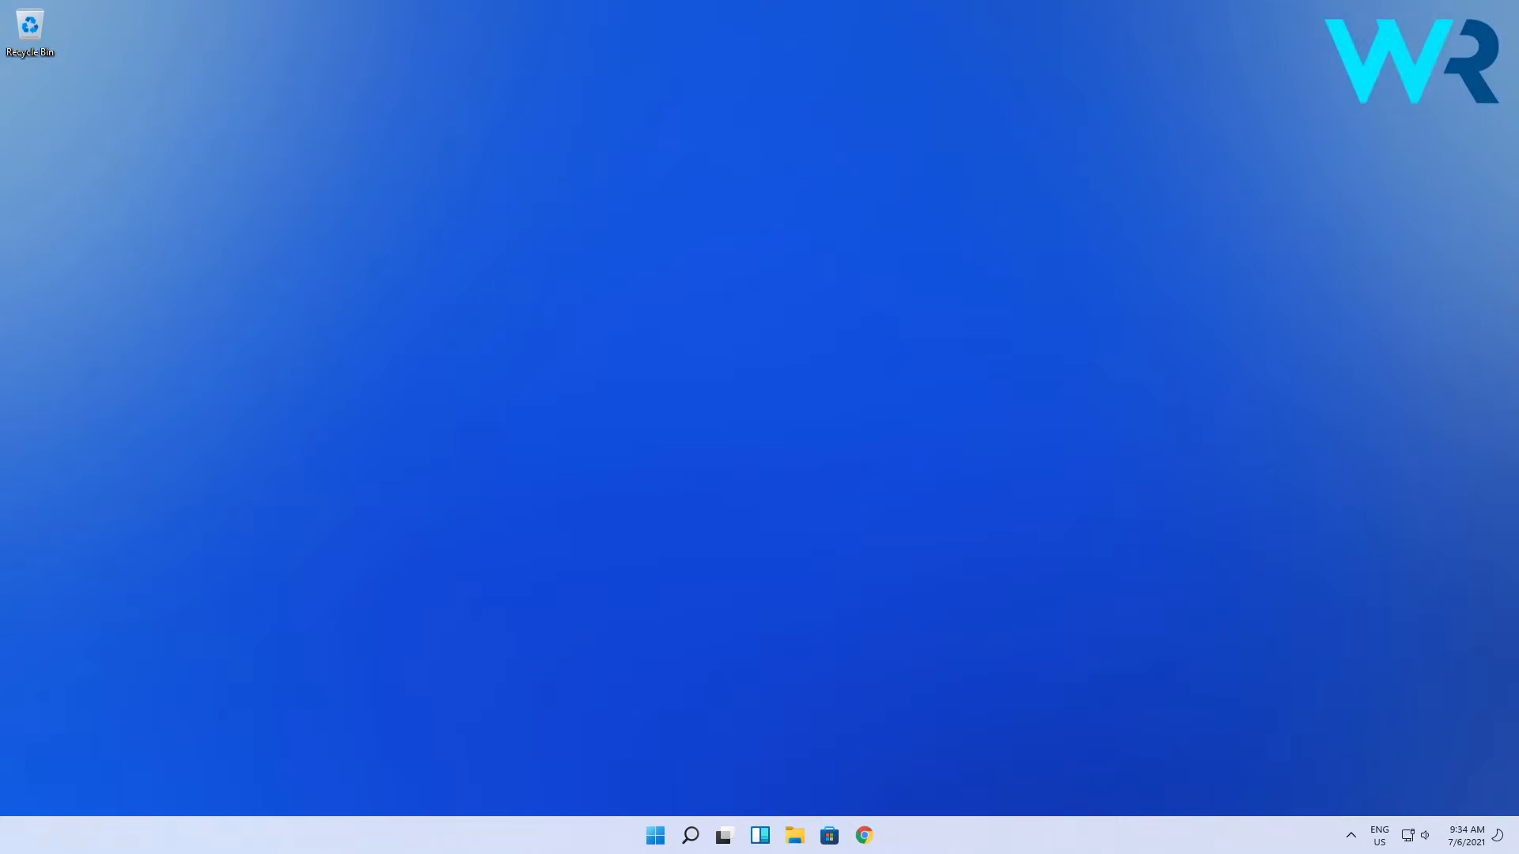